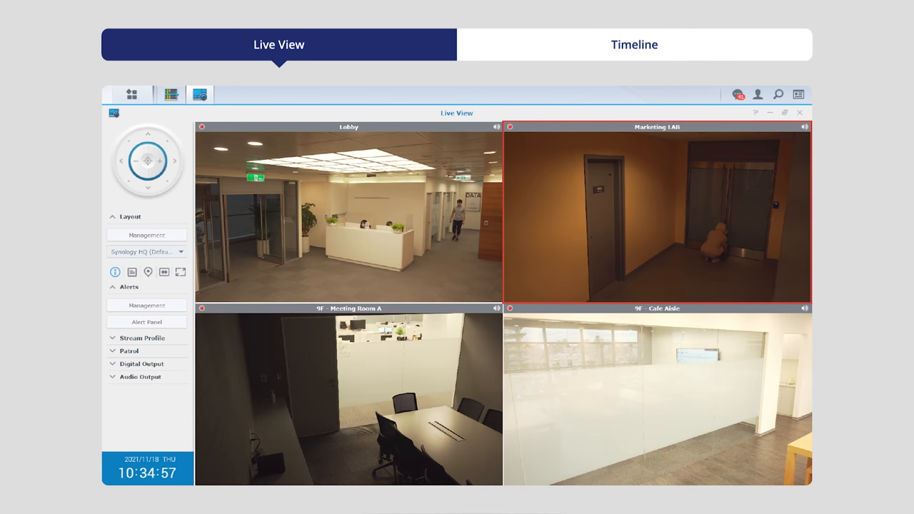
Launch the Monitor Center app from the Surveillance Station main menu.
click(633, 44)
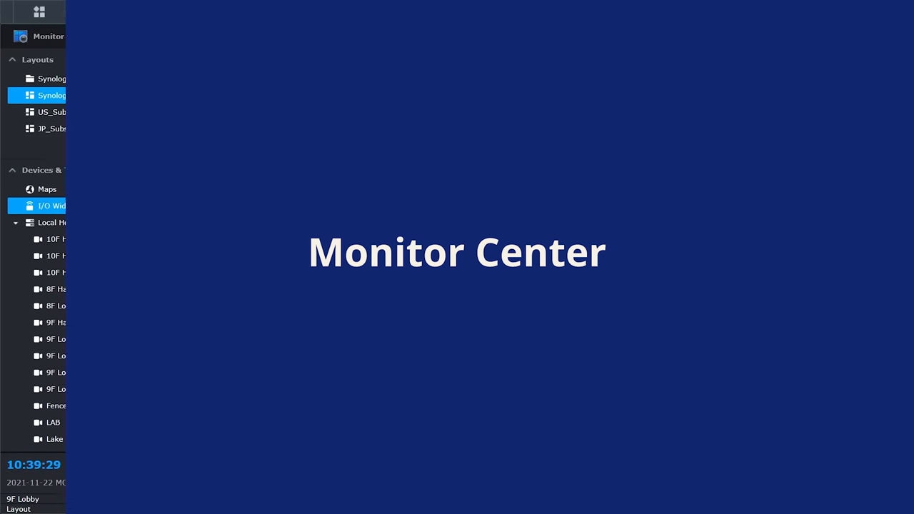
Start editing the Synology layout in Monitor Center.
click(51, 95)
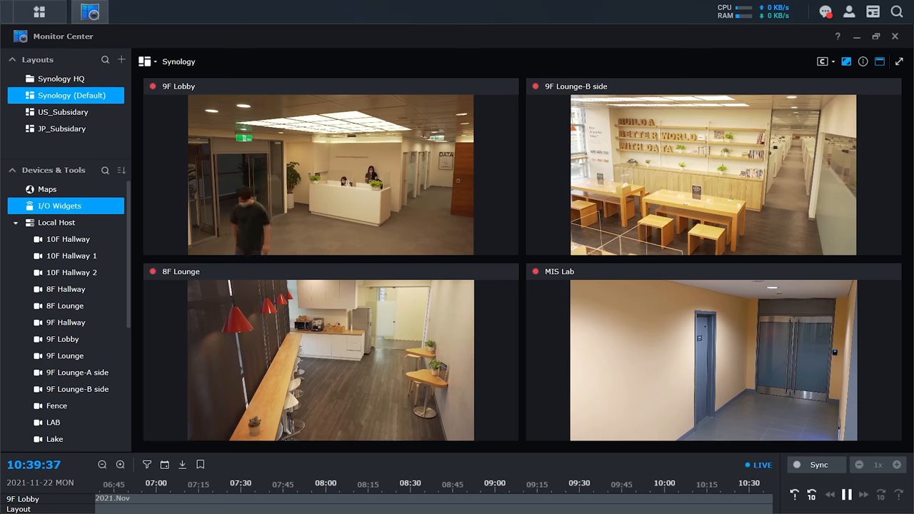
mouse_move(225, 93)
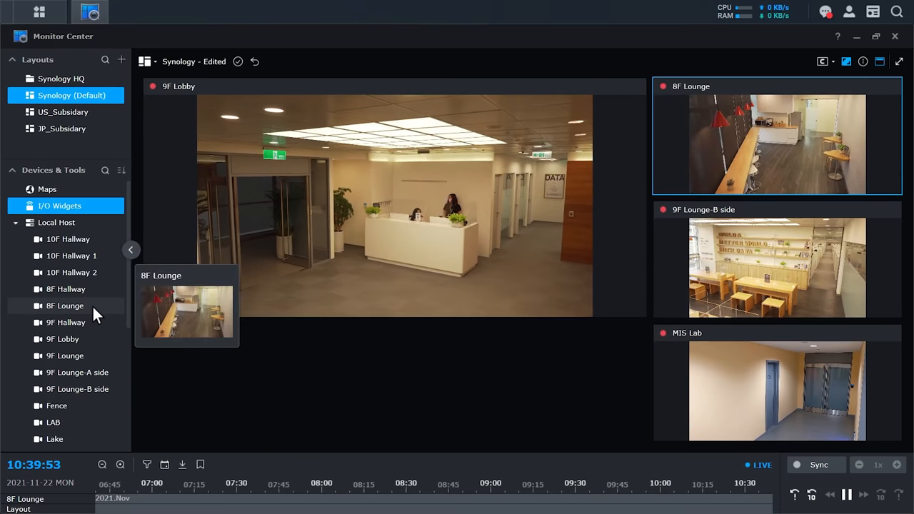
mouse_move(63, 339)
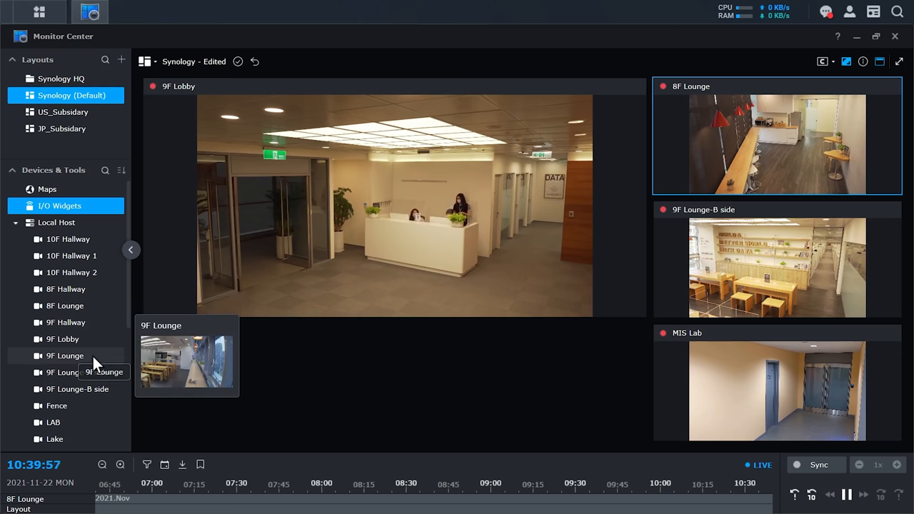
Put 9F Lounge in the large tile and add an I/O Widgets panel including DI 1 (9F Lounge).
click(65, 356)
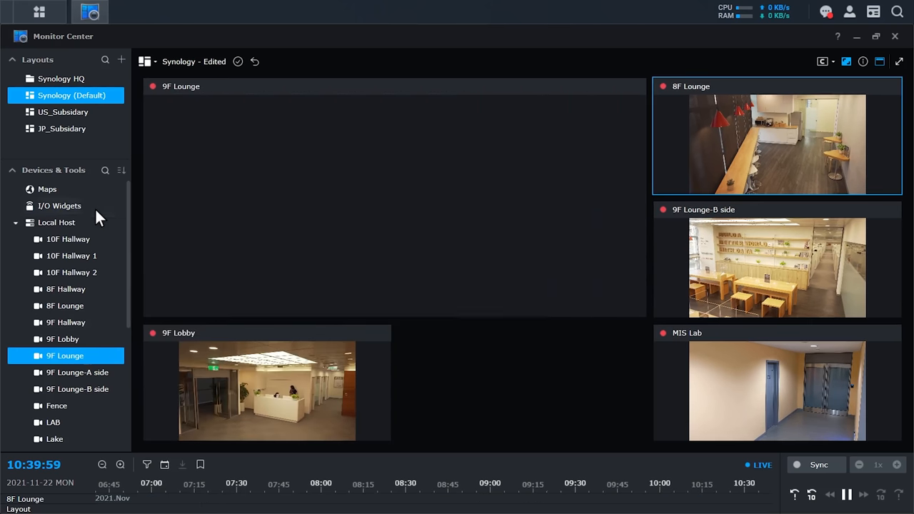
click(60, 206)
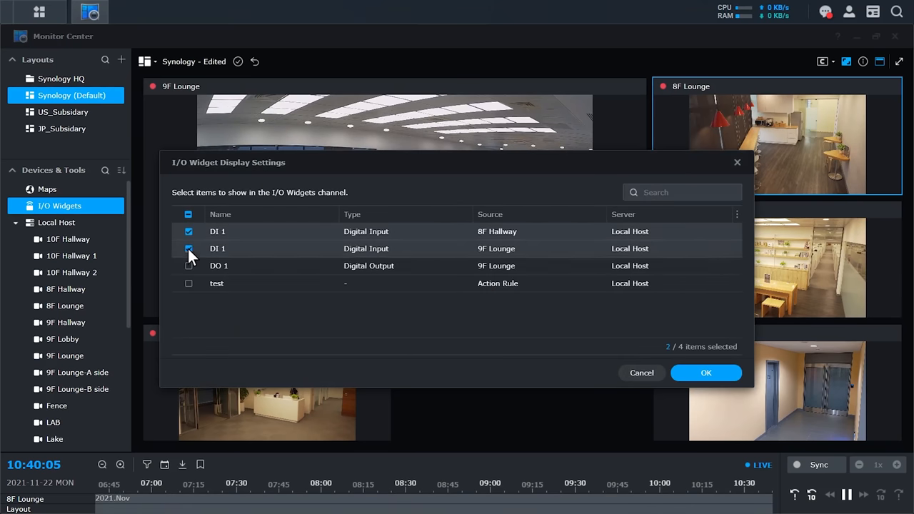
click(705, 373)
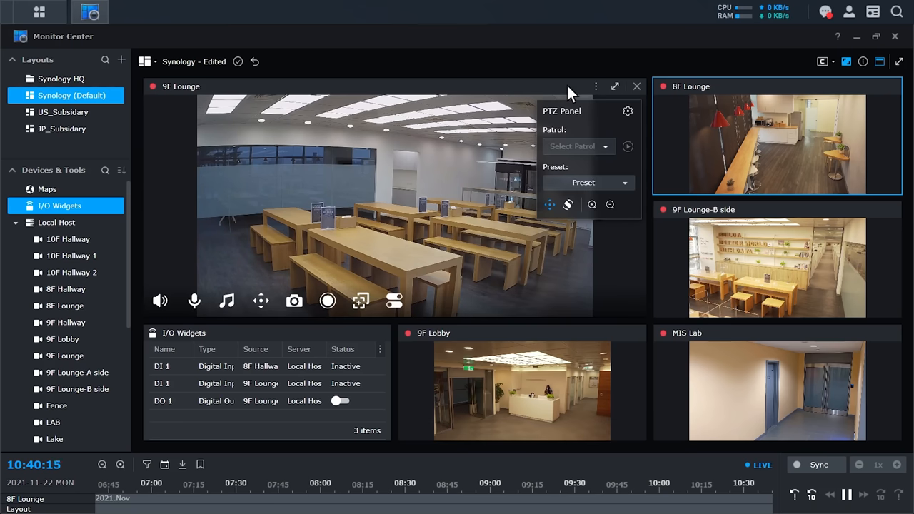
mouse_move(592, 205)
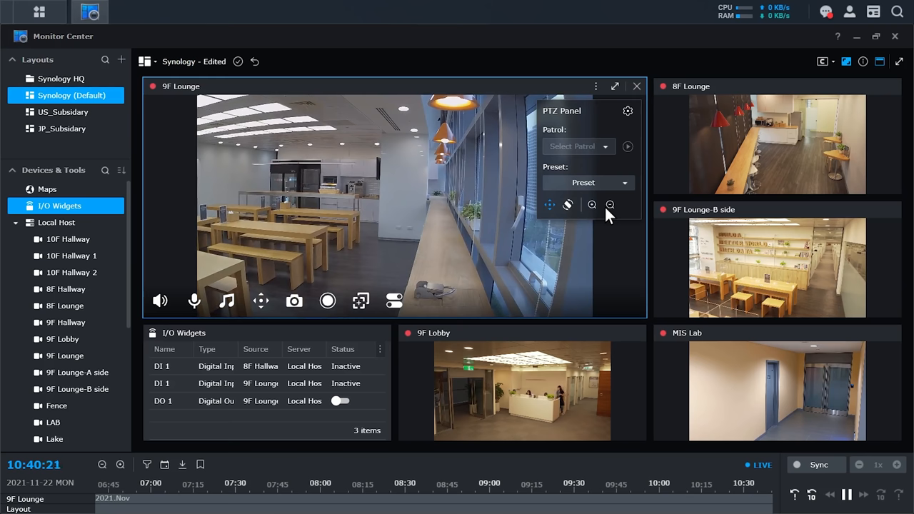
mouse_move(571, 92)
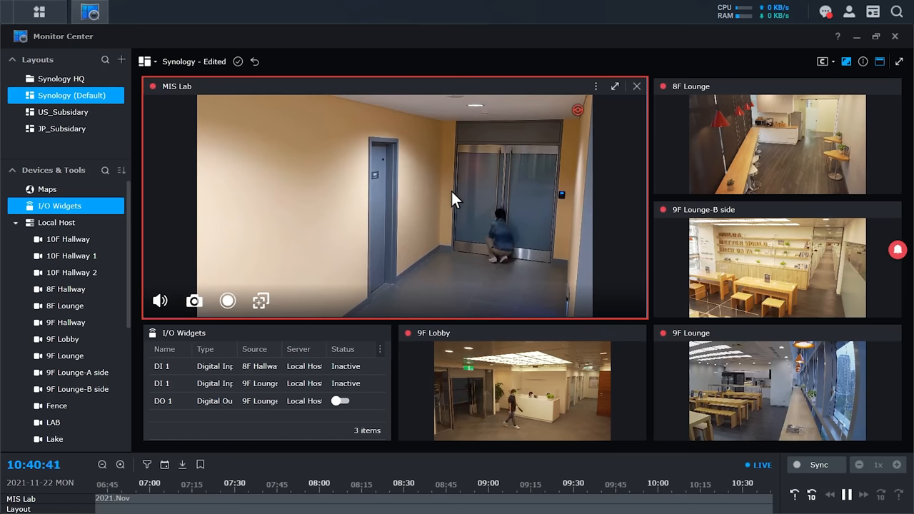
mouse_move(783, 257)
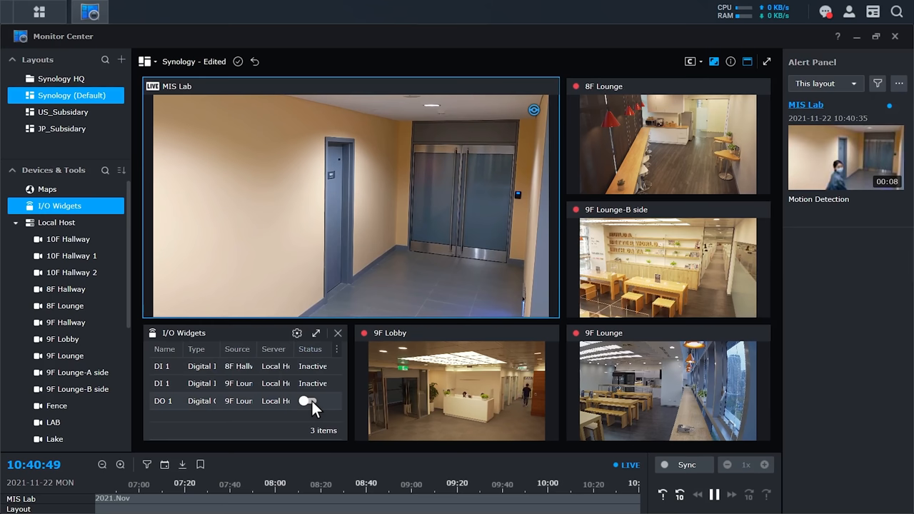
Switch on the 9F Lounge DO 1 output in the I/O Widgets panel.
click(308, 401)
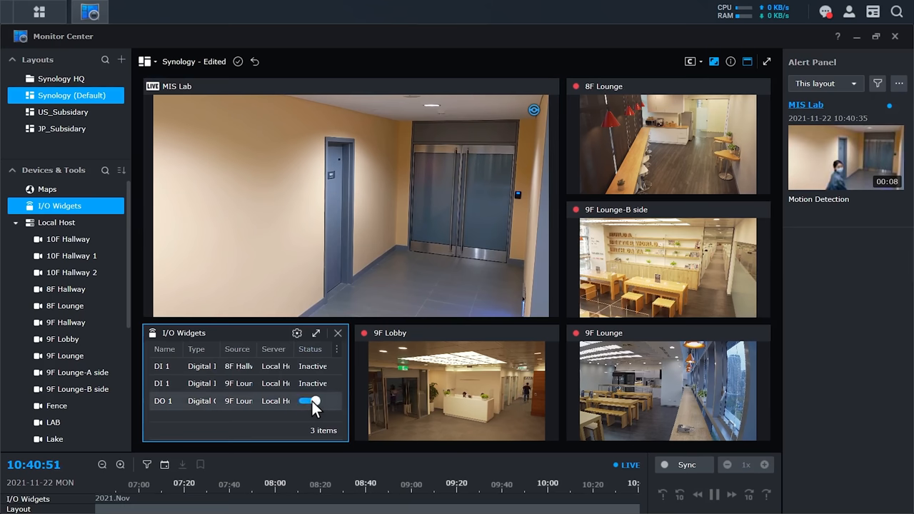
click(308, 402)
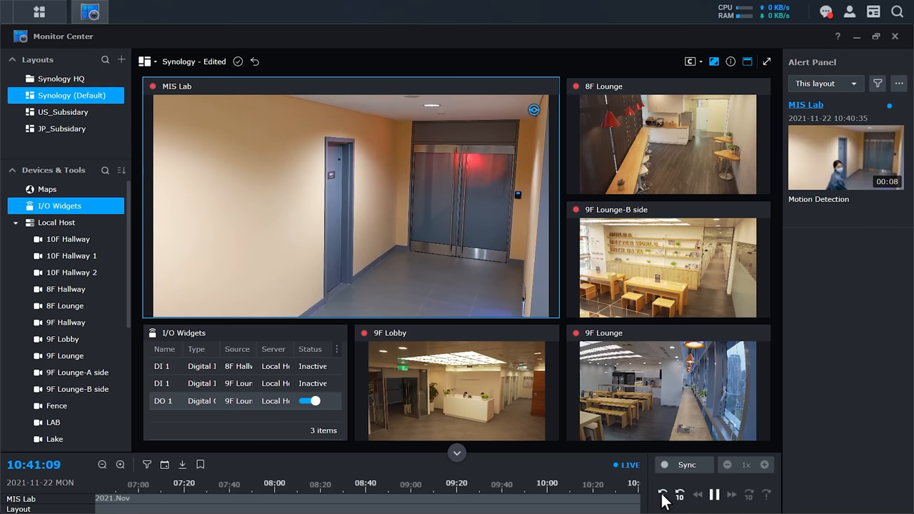
mouse_move(530, 500)
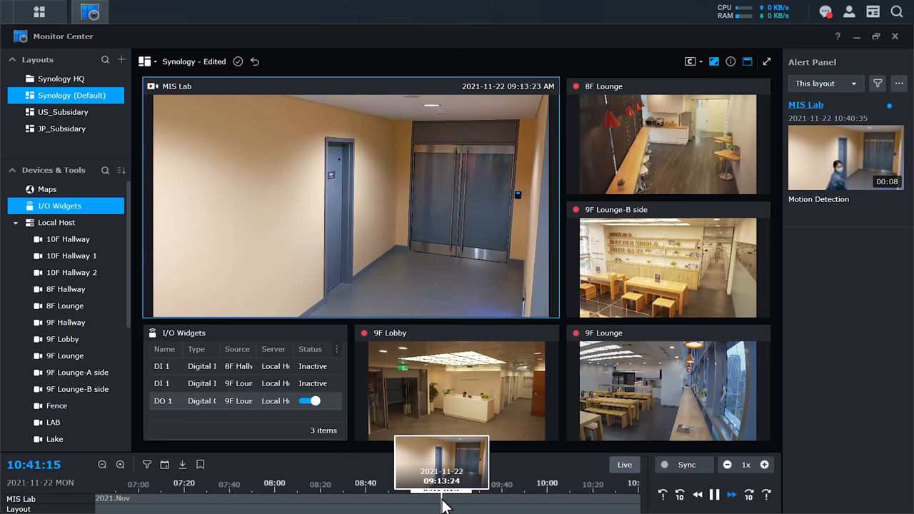
Bookmark MIS Lab footage from 08:47:42 to 09:15:28 on 2021-11-22.
drag(442, 500, 403, 500)
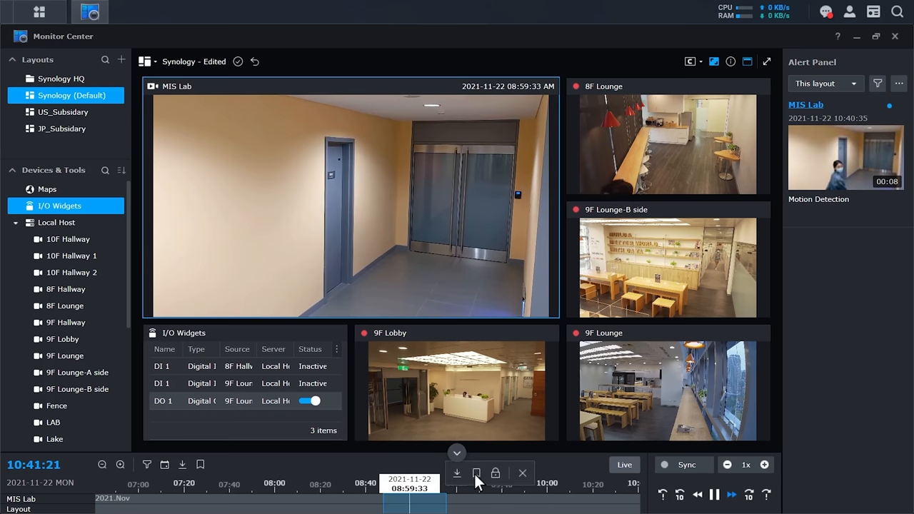
mouse_move(477, 478)
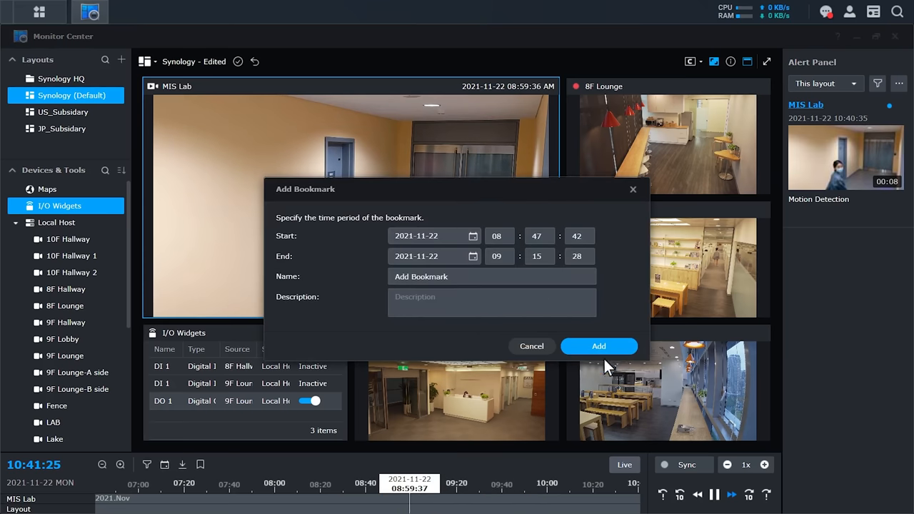
click(531, 346)
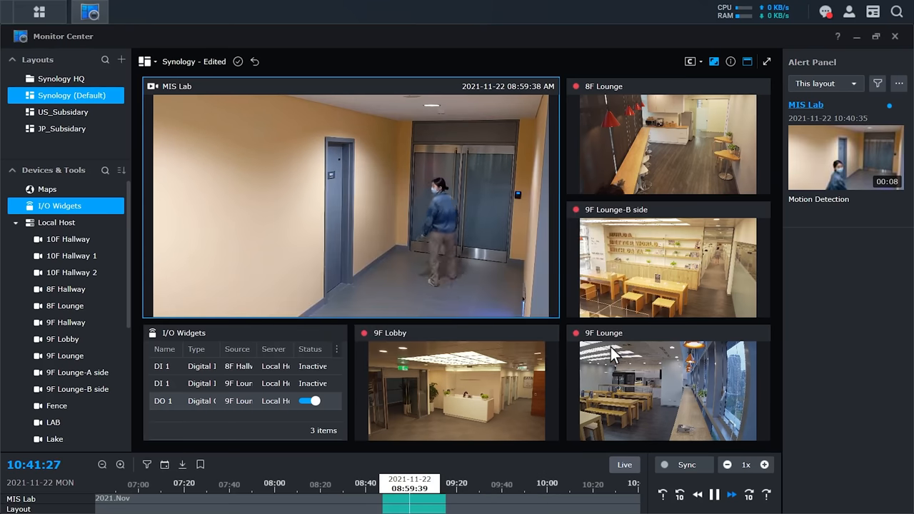
Close Monitor Center and launch the IP Camera app.
click(89, 13)
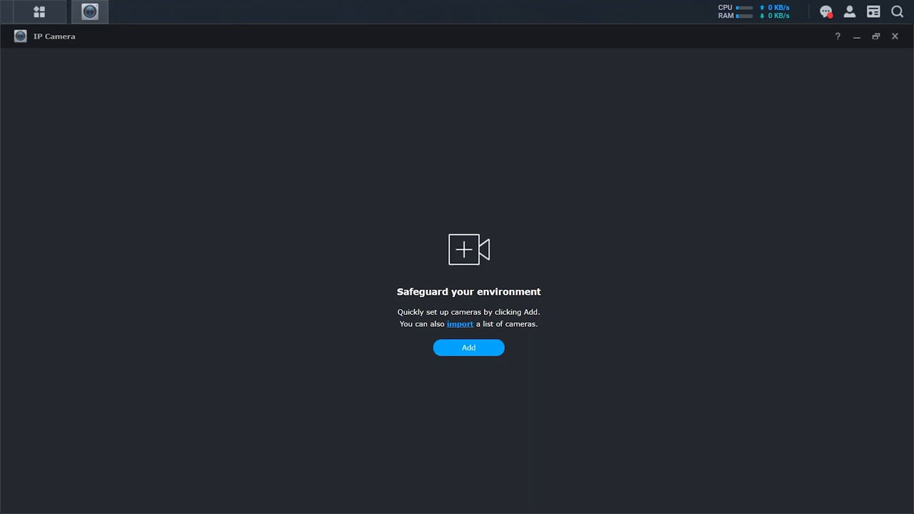
Filter discovered cameras by '3005', select all 20 M3005 results and continue.
click(468, 347)
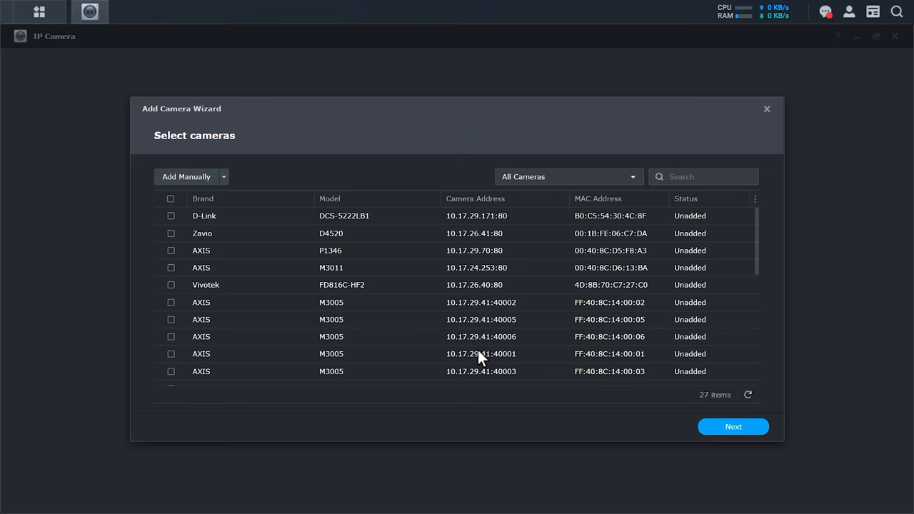
click(223, 176)
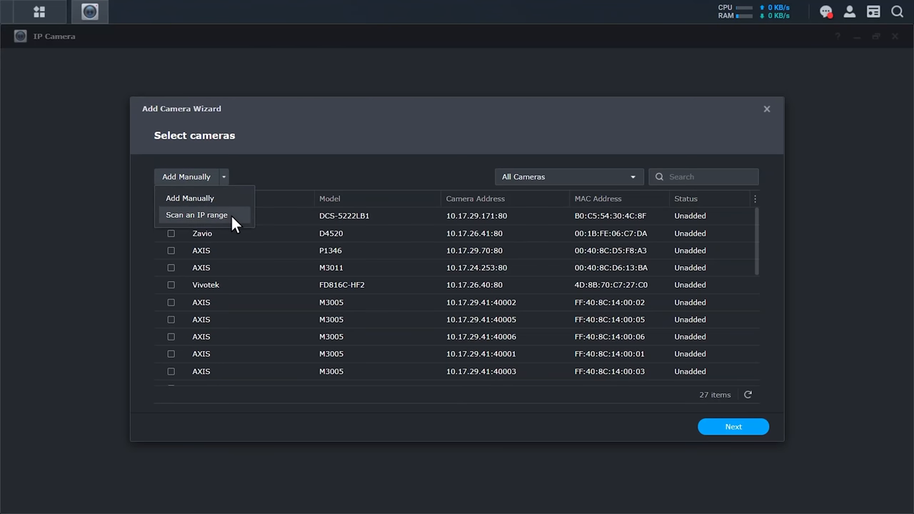
mouse_move(246, 210)
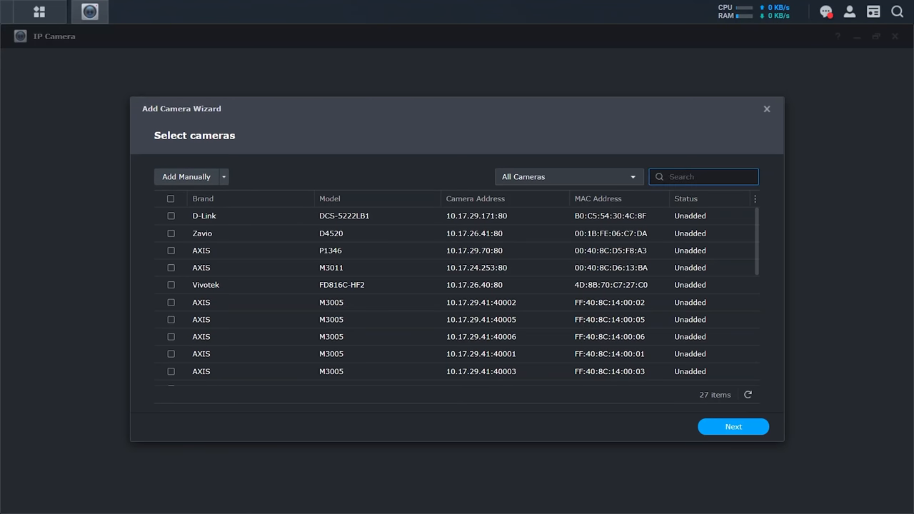
text(3005)
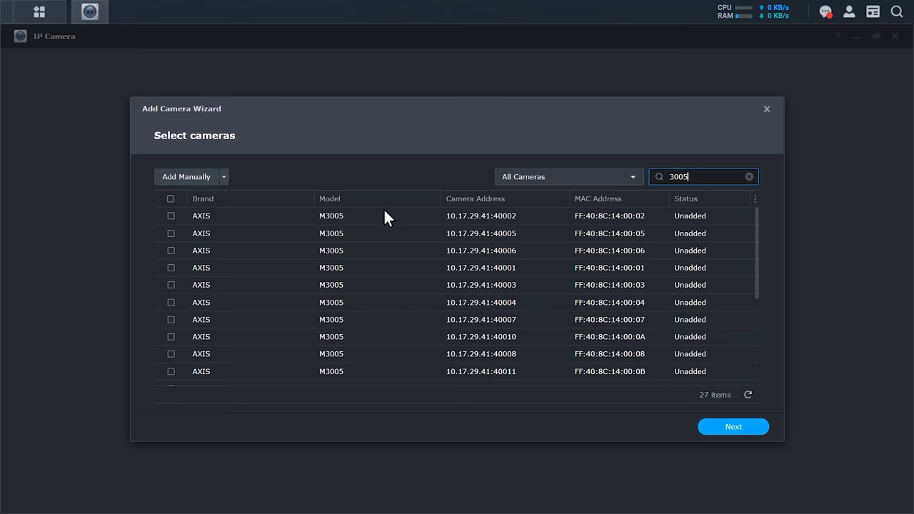
click(170, 199)
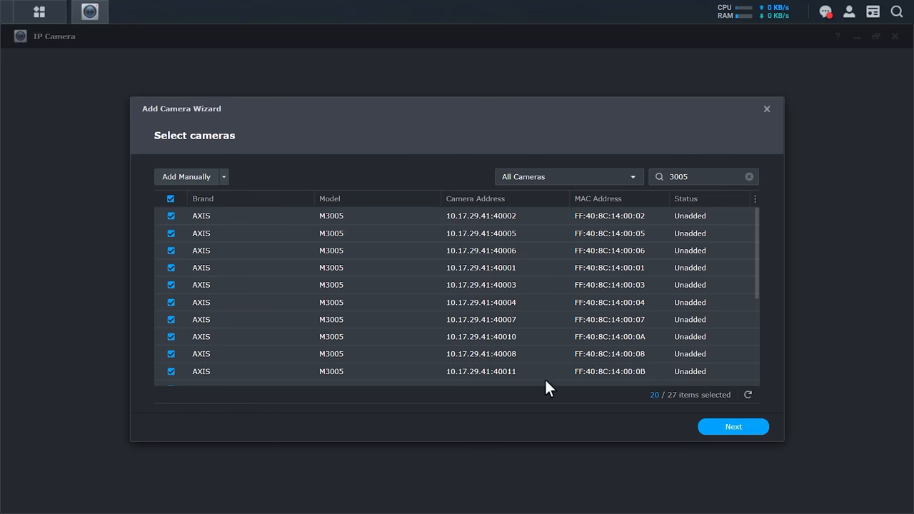
click(733, 426)
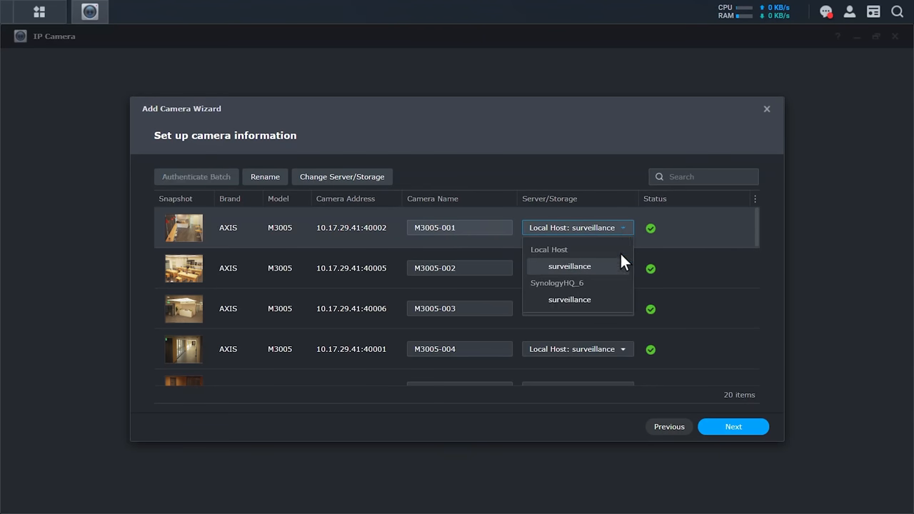
Keep storage on Local Host: surveillance, choose Quick Setup and review the 20-camera summary.
click(569, 265)
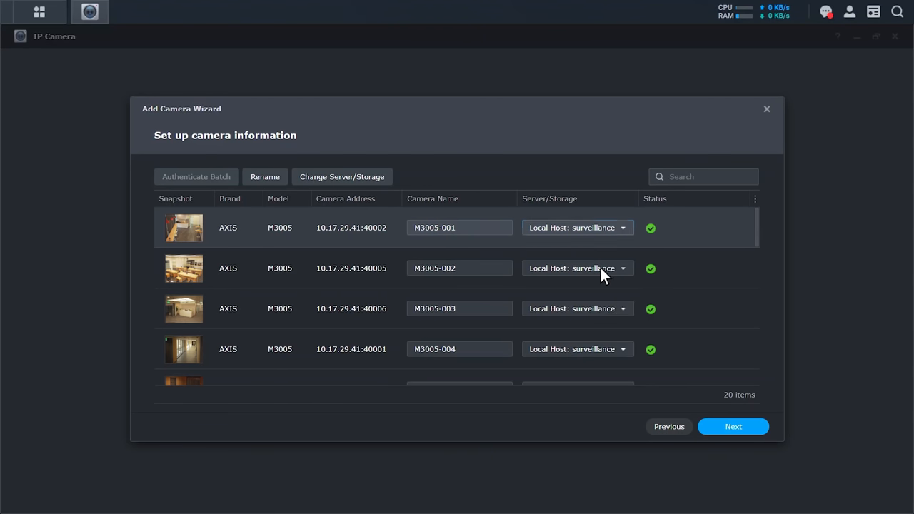
click(733, 426)
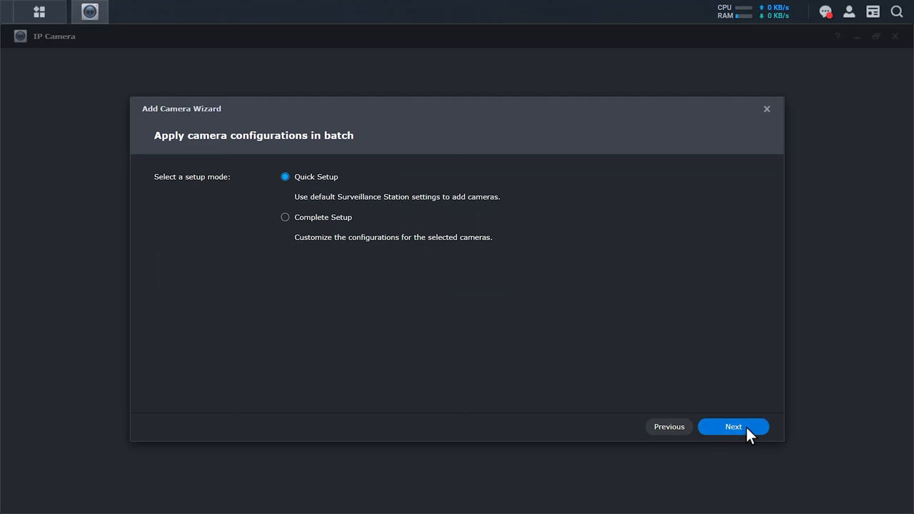
click(733, 426)
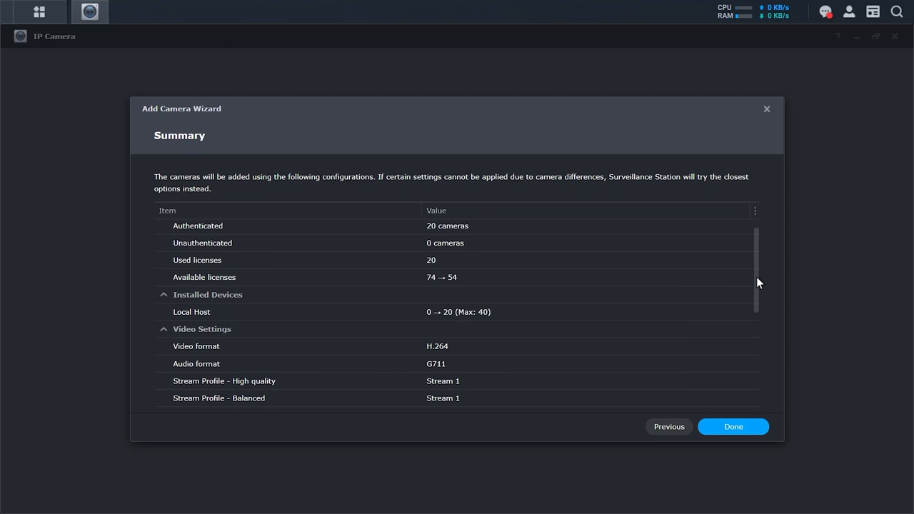
scroll(down, 3)
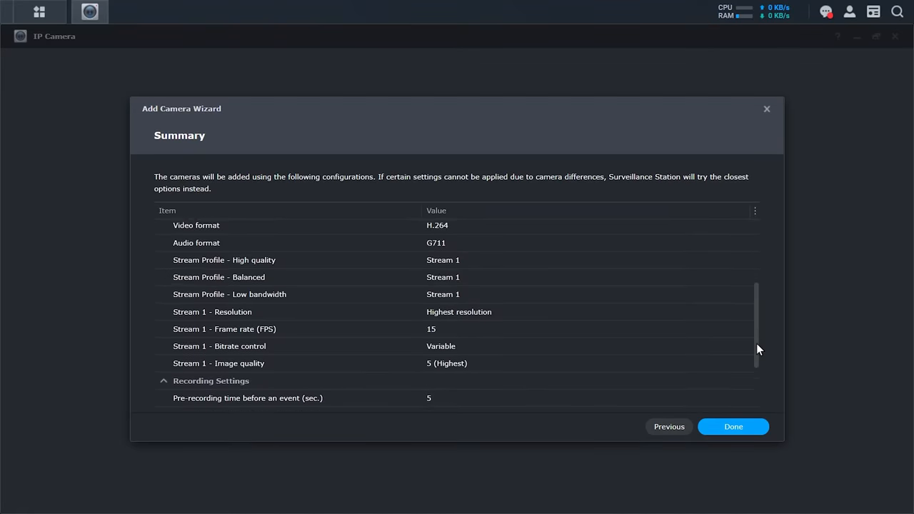
scroll(down, 3)
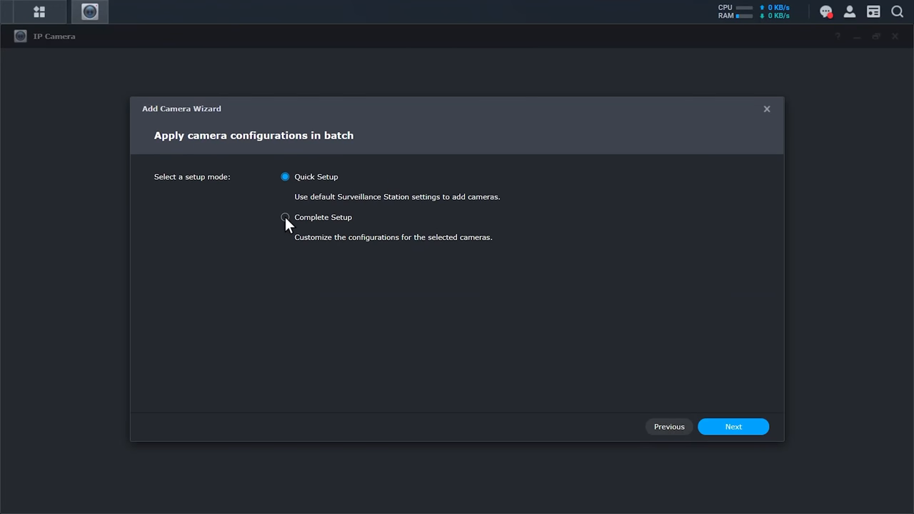
Choose Complete Setup, accept default Video, Recording and Schedule settings, and finish.
click(732, 426)
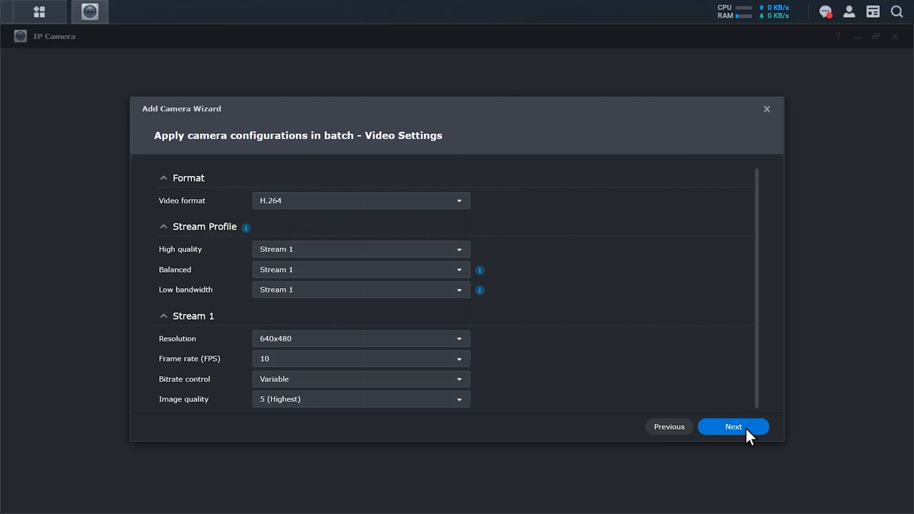
click(733, 426)
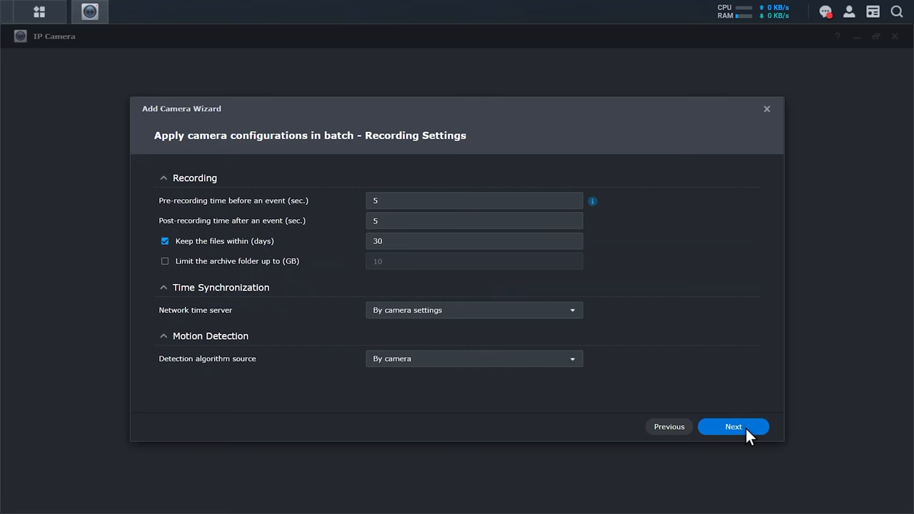
click(733, 427)
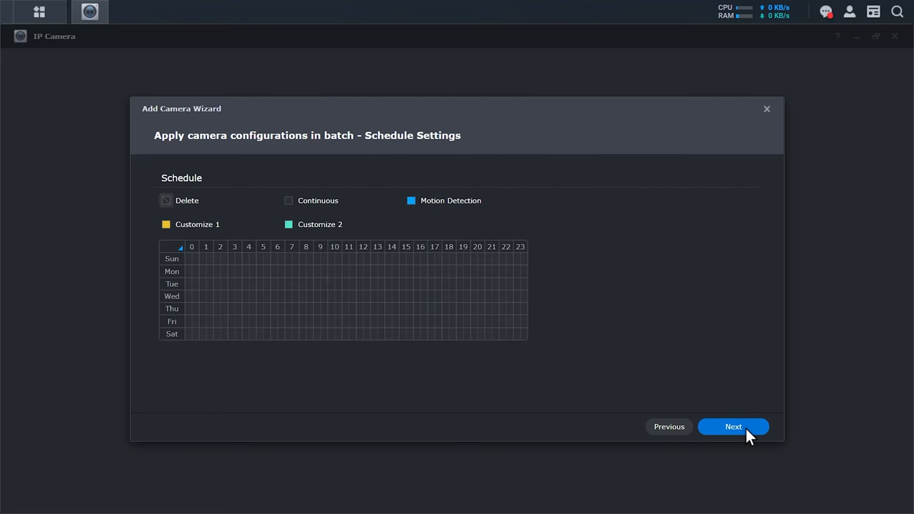
click(733, 426)
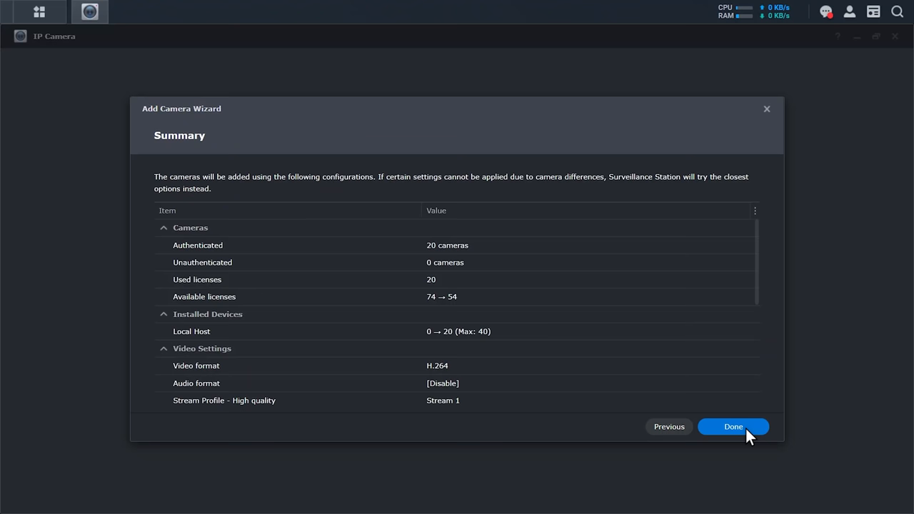
click(733, 426)
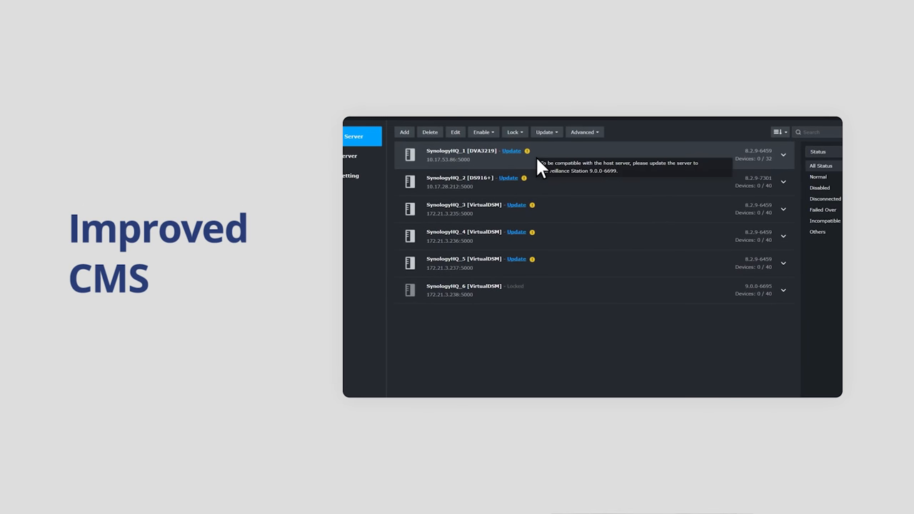
mouse_move(553, 154)
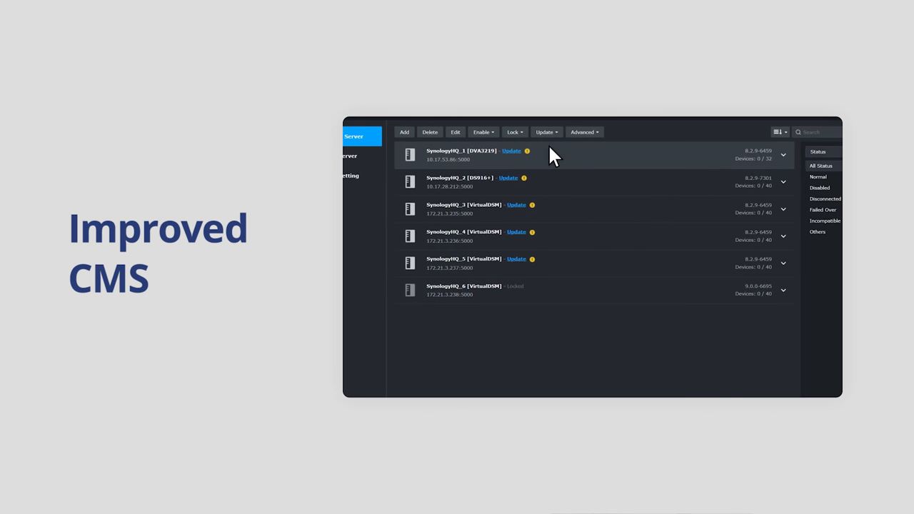
Preview then close Online Update, and select all six servers in Manual Update.
click(511, 151)
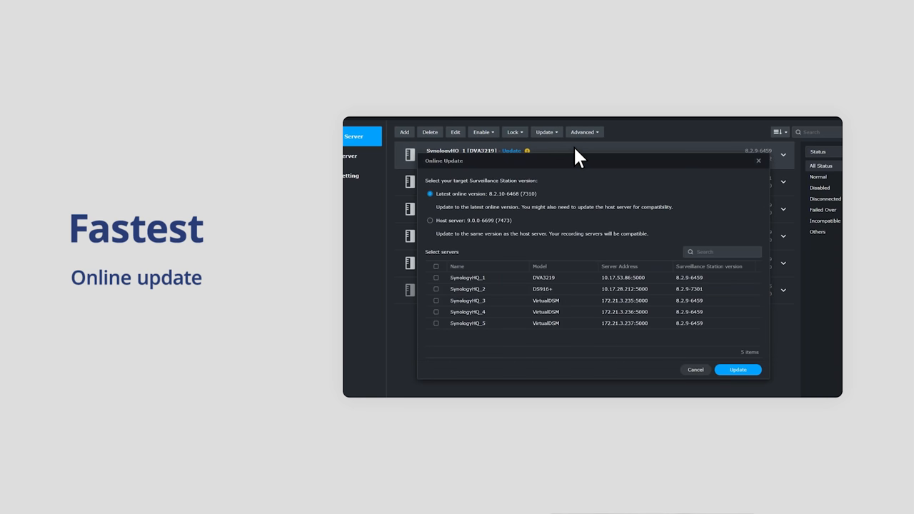
mouse_move(760, 164)
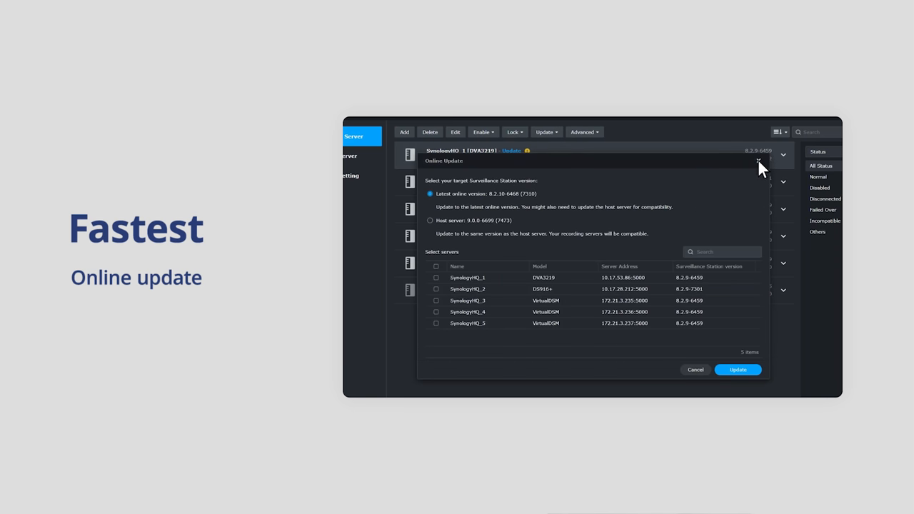
click(546, 132)
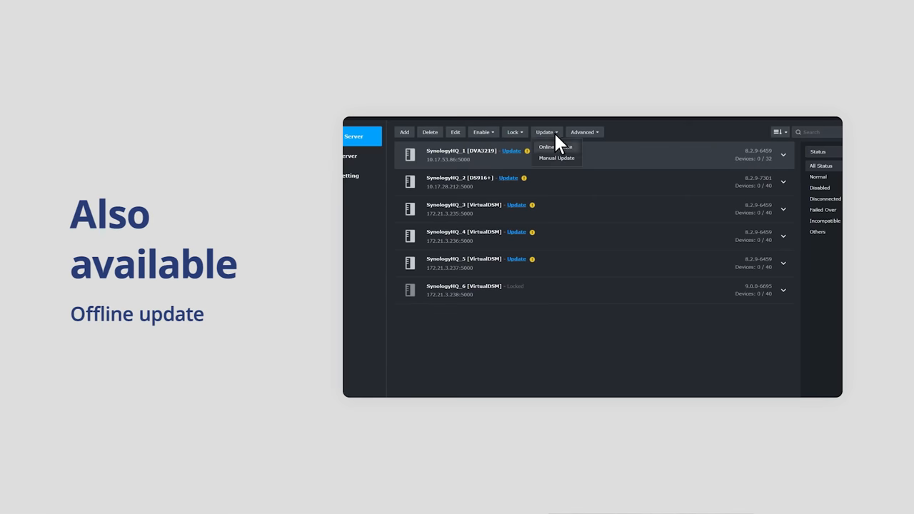
click(556, 158)
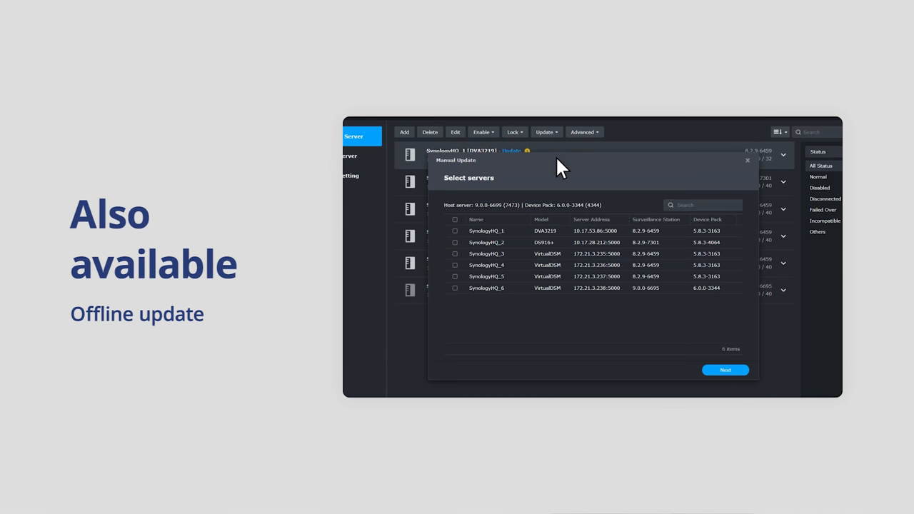
click(455, 219)
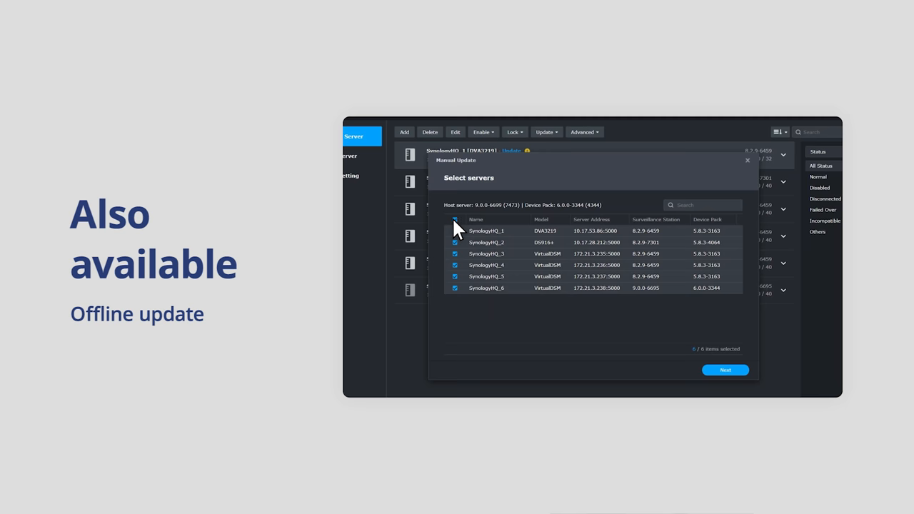
Upload the SurveillanceStation .spk package for the DVA3219 offline update.
click(725, 370)
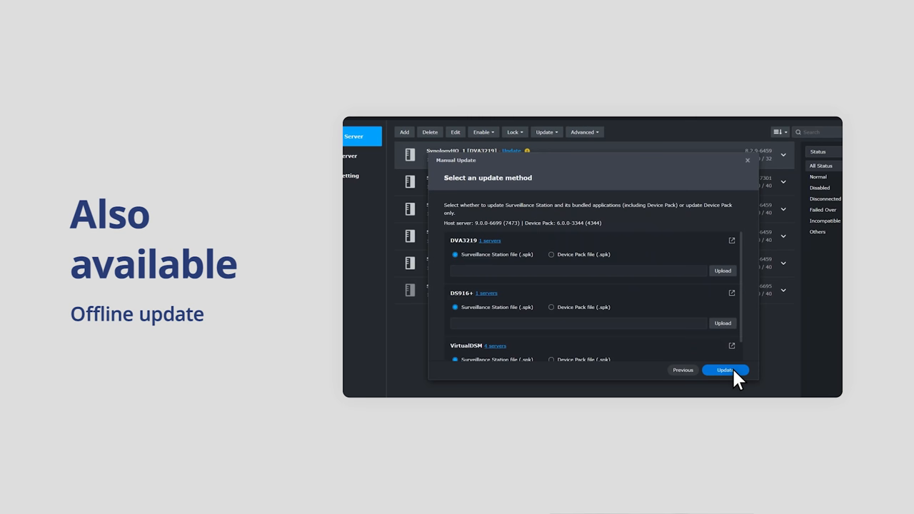
mouse_move(736, 246)
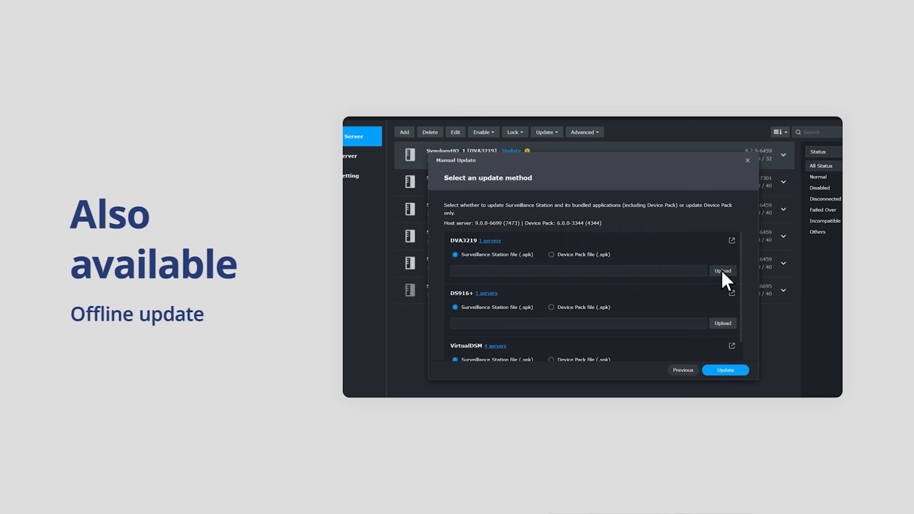
click(724, 270)
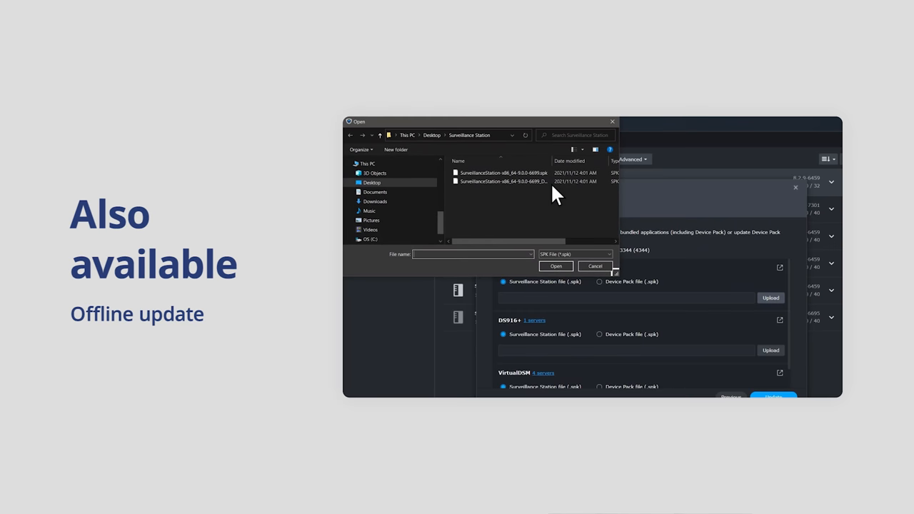
click(555, 267)
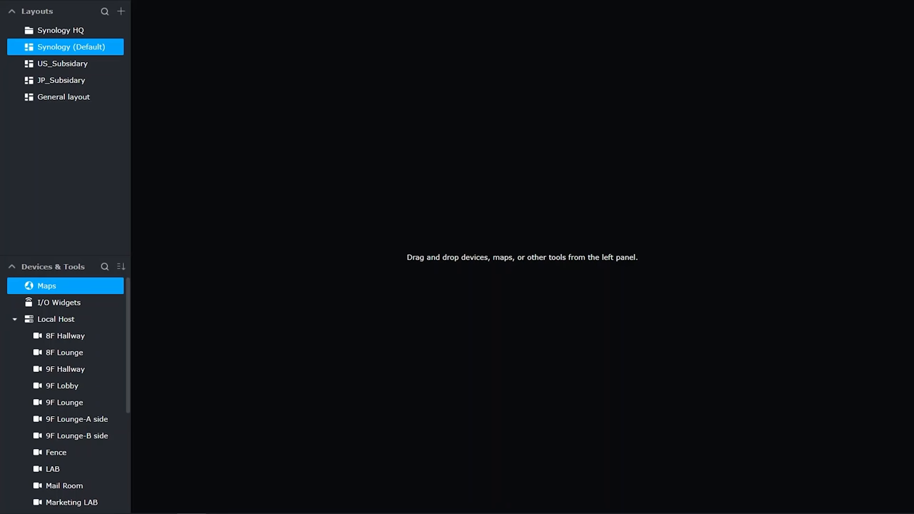
Drag Maps into the default layout and confirm with all maps selected.
drag(45, 285, 209, 307)
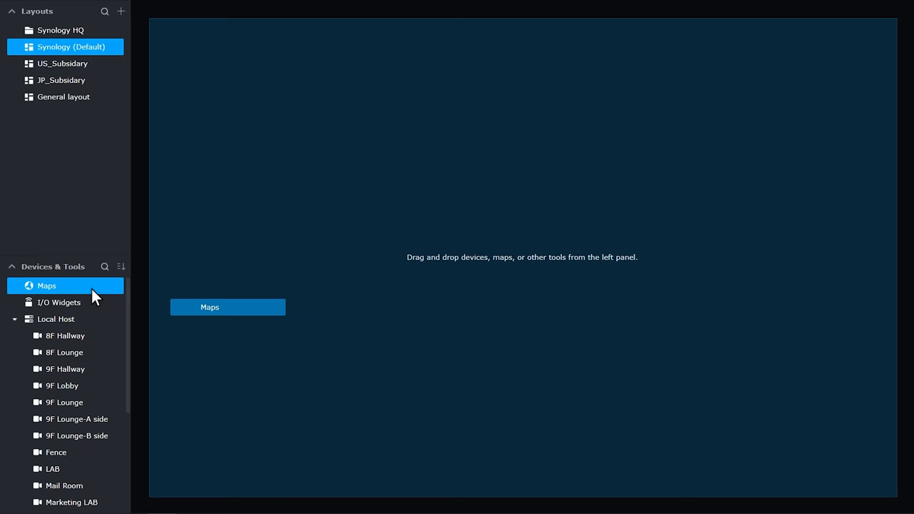
click(227, 307)
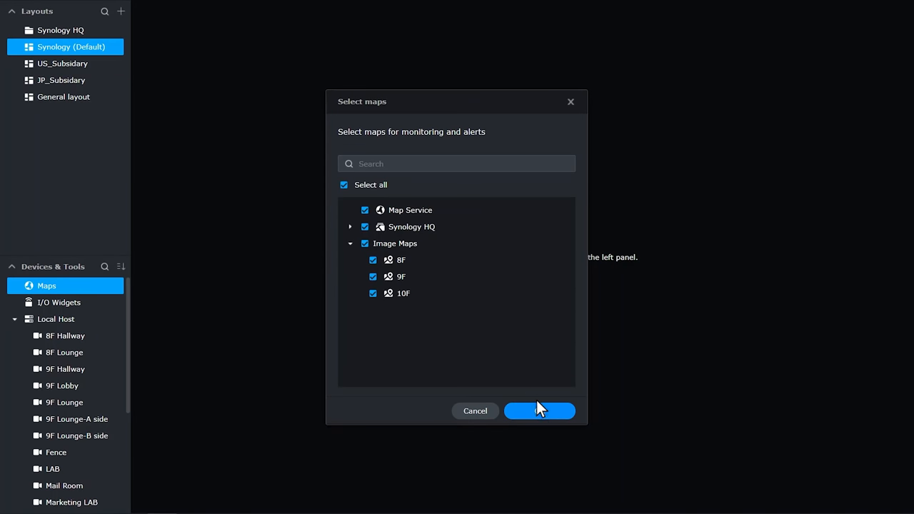
click(539, 410)
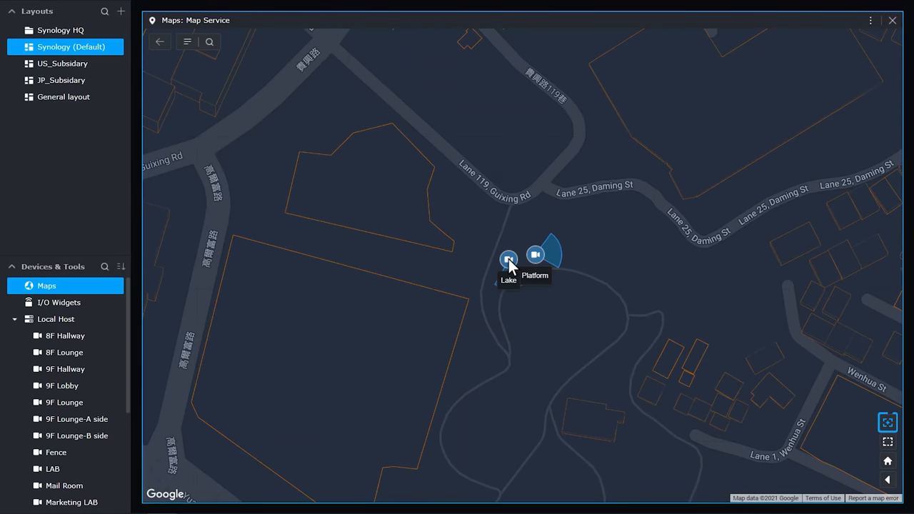
Preview the Lake camera's live image, then search the map and list its groups.
click(507, 257)
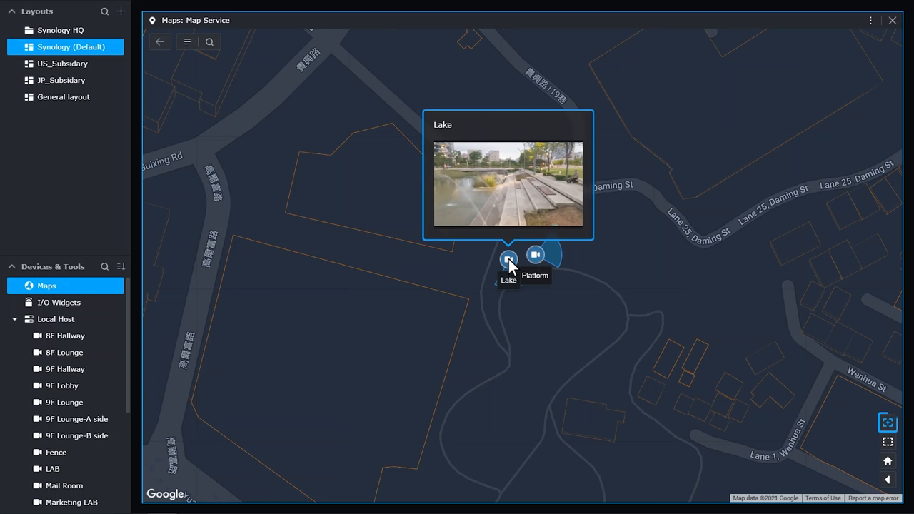
mouse_move(380, 200)
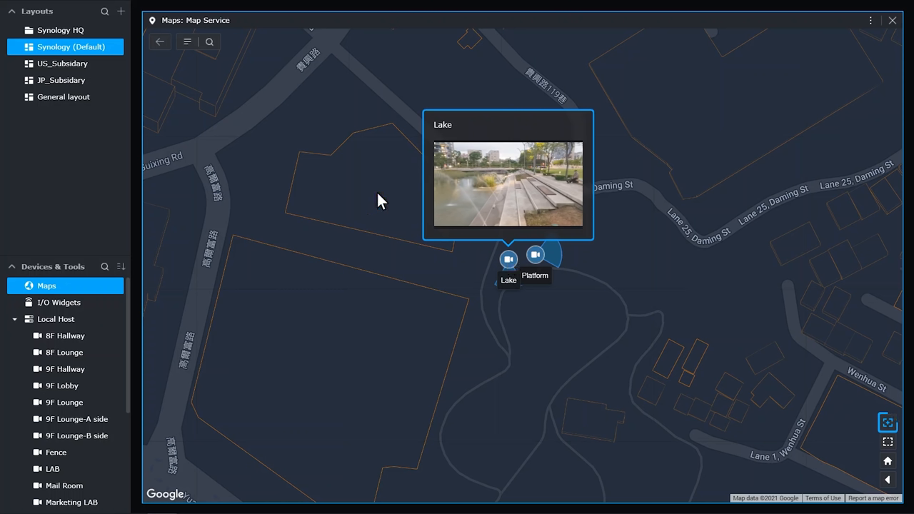
click(209, 41)
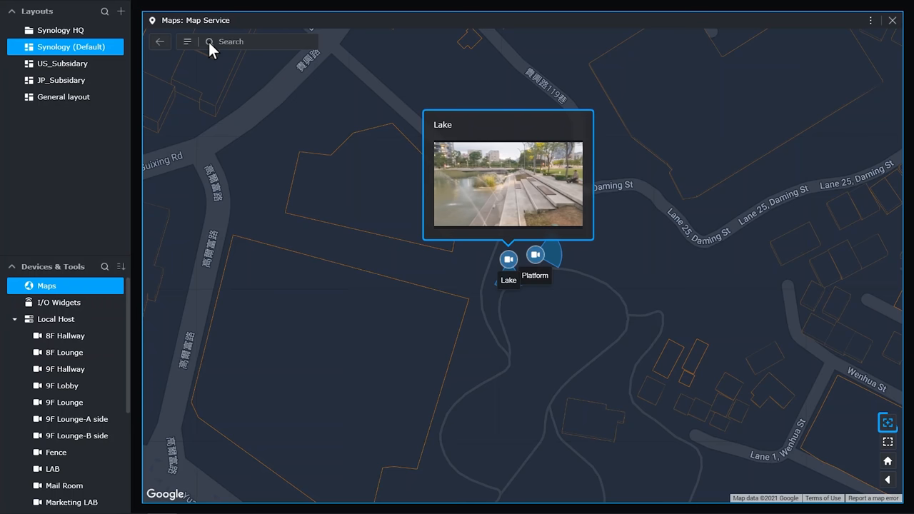
click(257, 41)
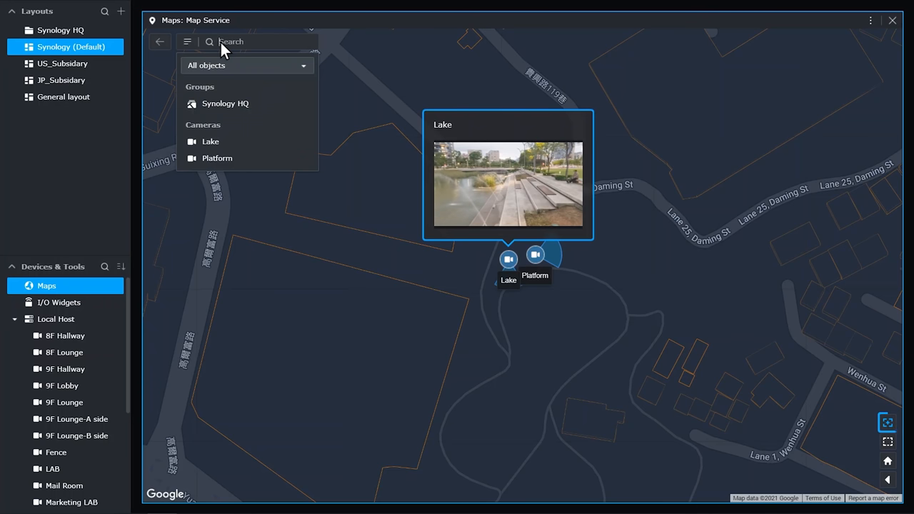
mouse_move(246, 77)
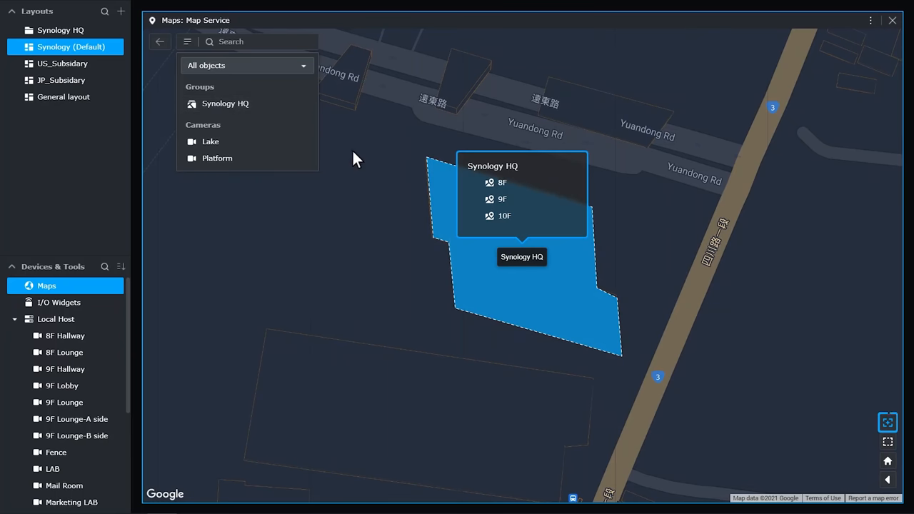
Edit the Synology HQ 9F floor map, adding the 9F Lounge-B side camera, and save.
click(503, 199)
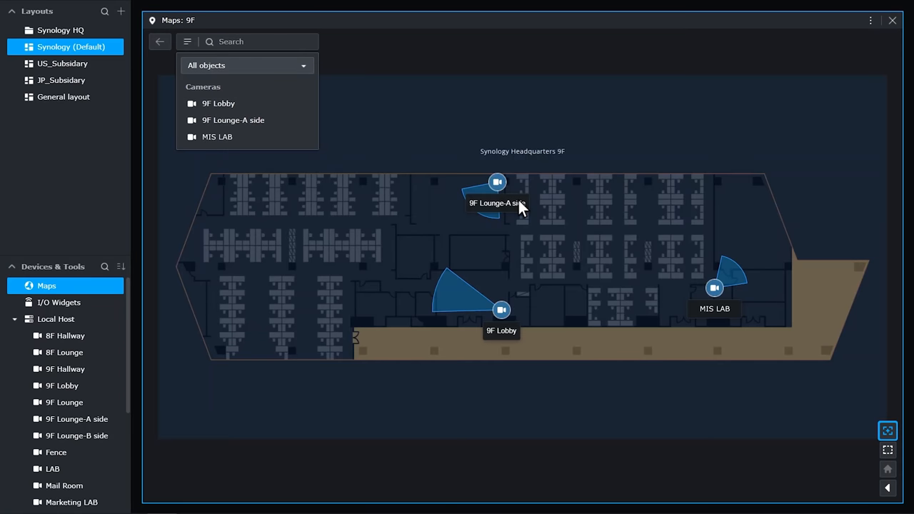
click(869, 20)
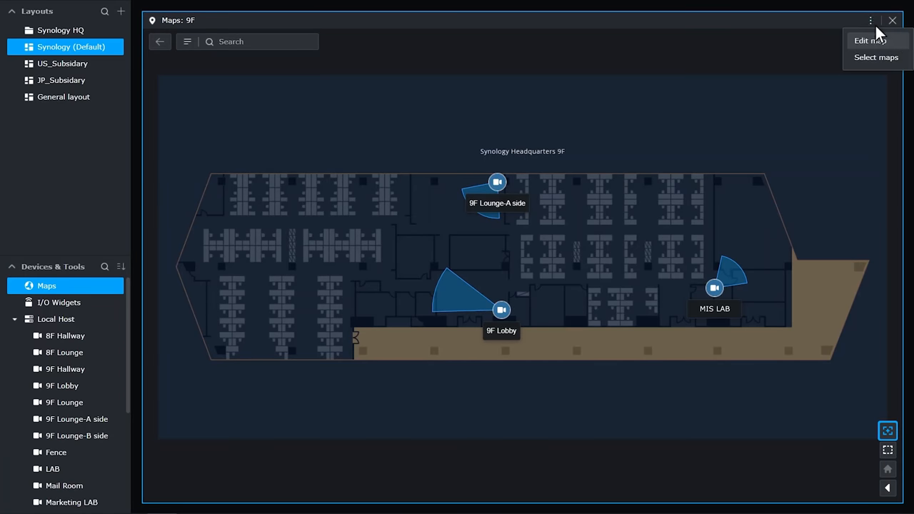
click(866, 40)
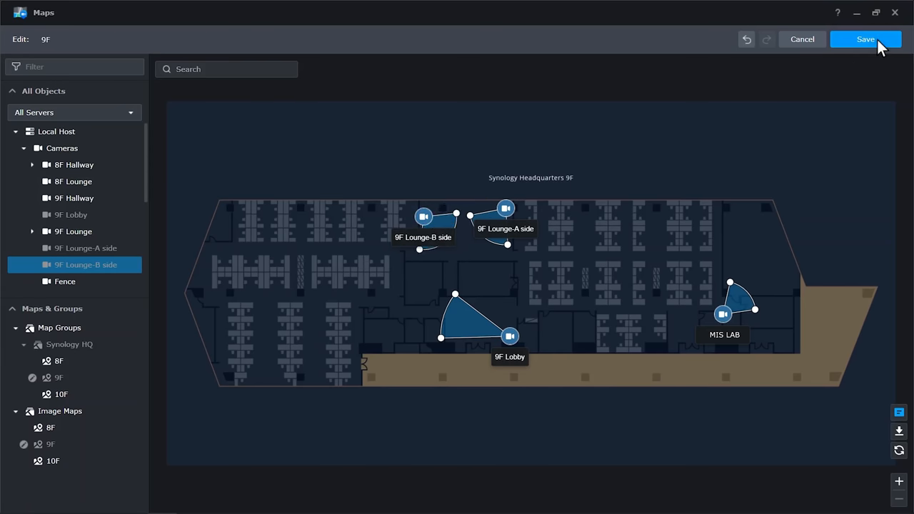
click(864, 39)
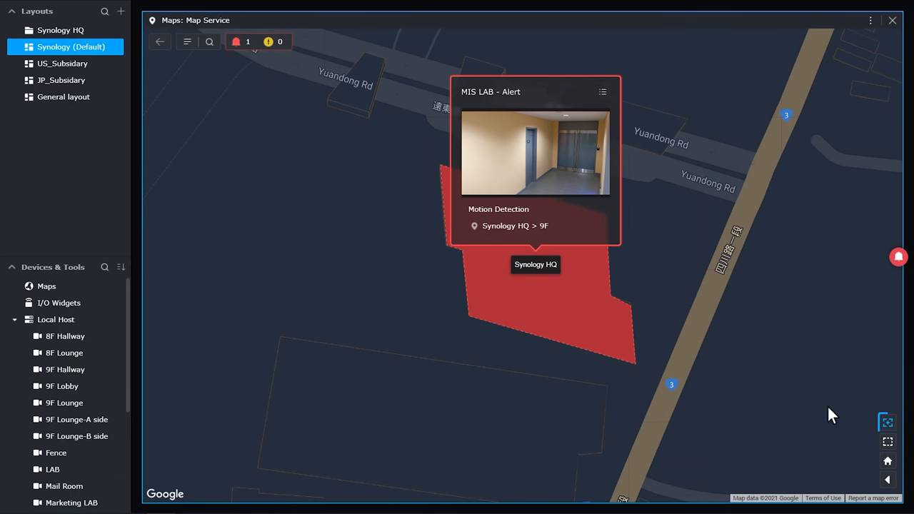
mouse_move(869, 437)
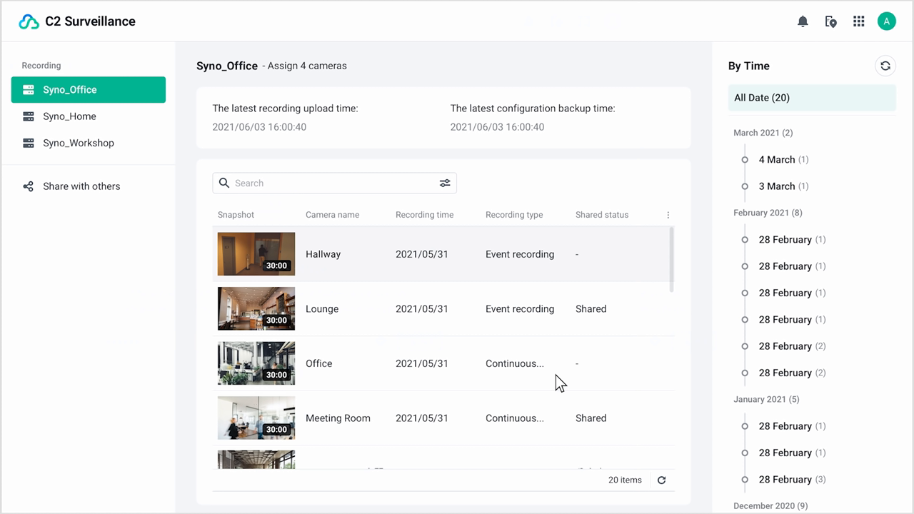
Open the Syno_Office Hallway recording in the playback view.
click(256, 254)
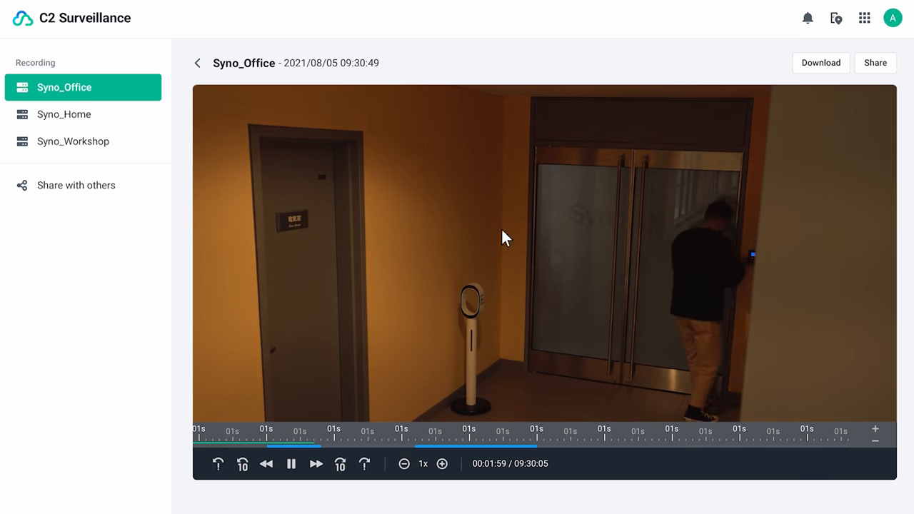
click(875, 63)
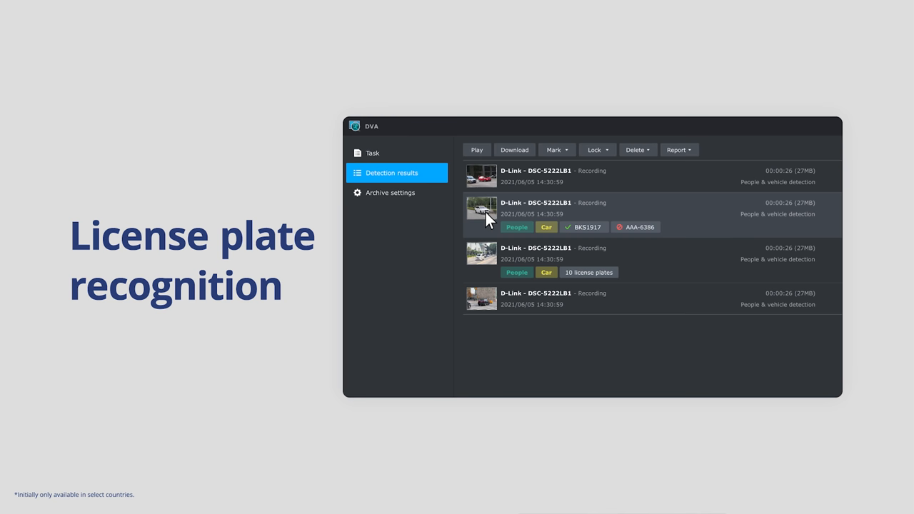
double_click(481, 209)
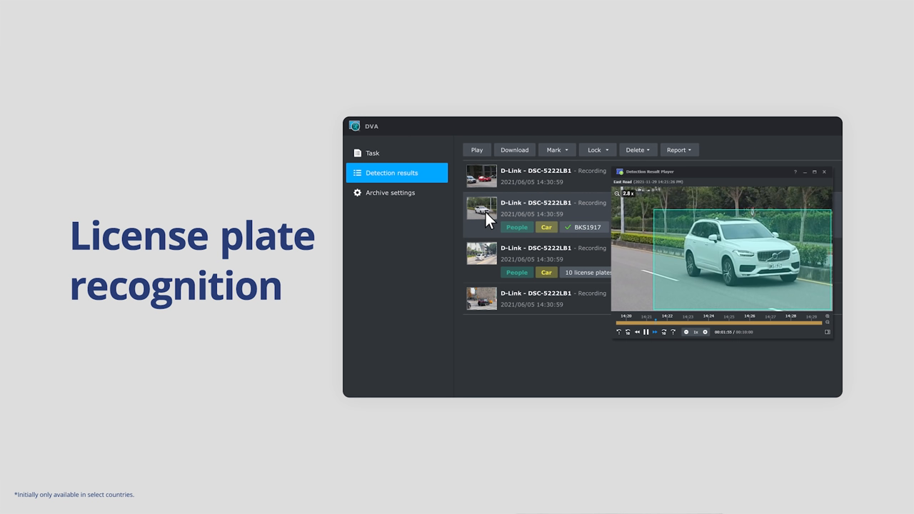